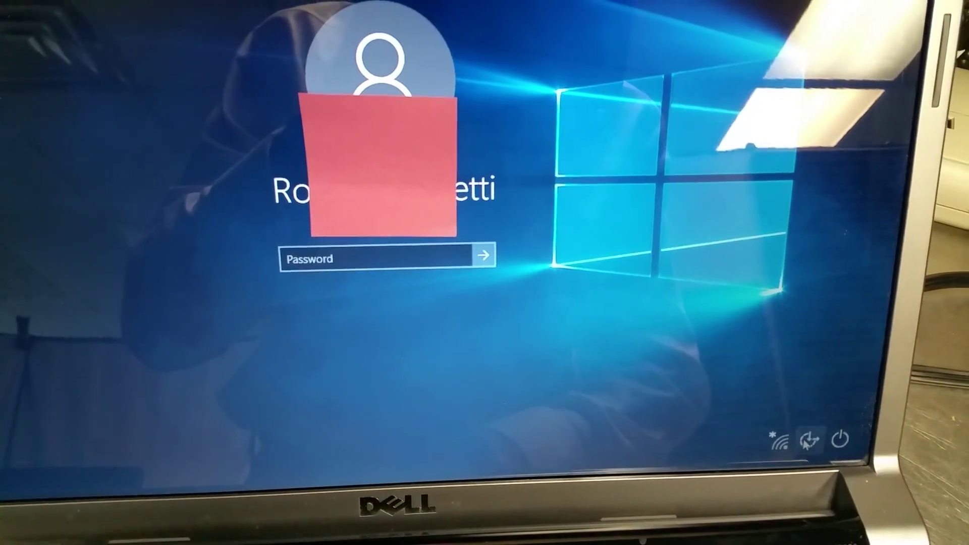
Open the Ease of Access menu to show Narrator, Magnifier, On-Screen Keyboard and Filter Keys on.
{"action": "left_click", "coordinate": [806, 443]}
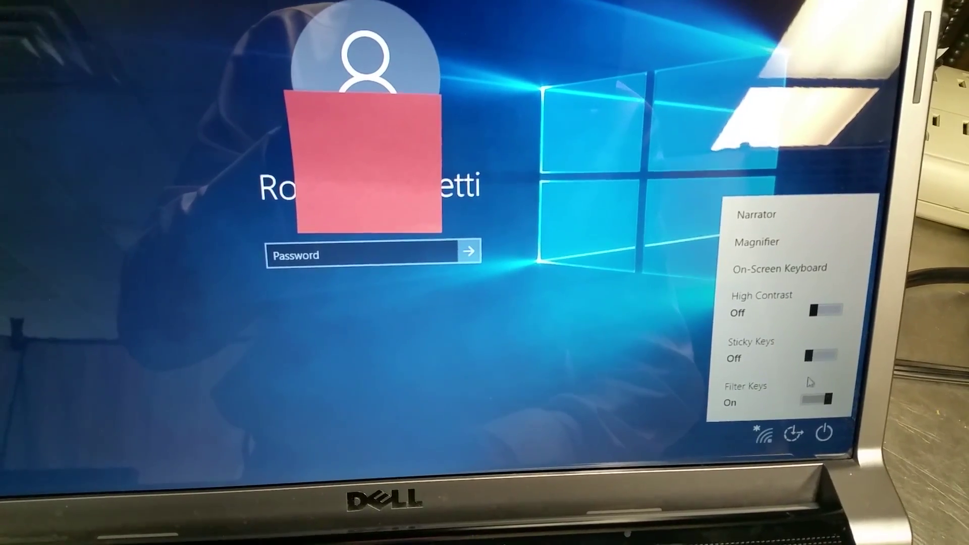